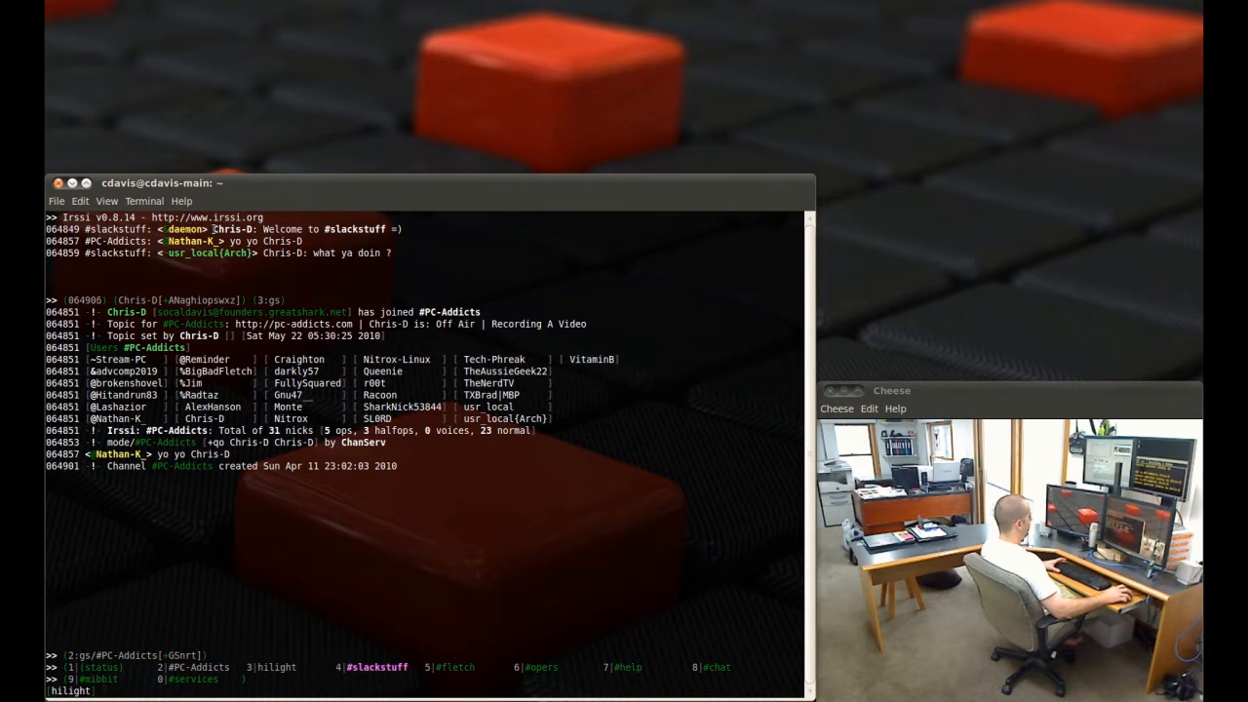
Make #PC-Addicts the active window, its 31 nicks now counted in the status bar
double_click(232, 230)
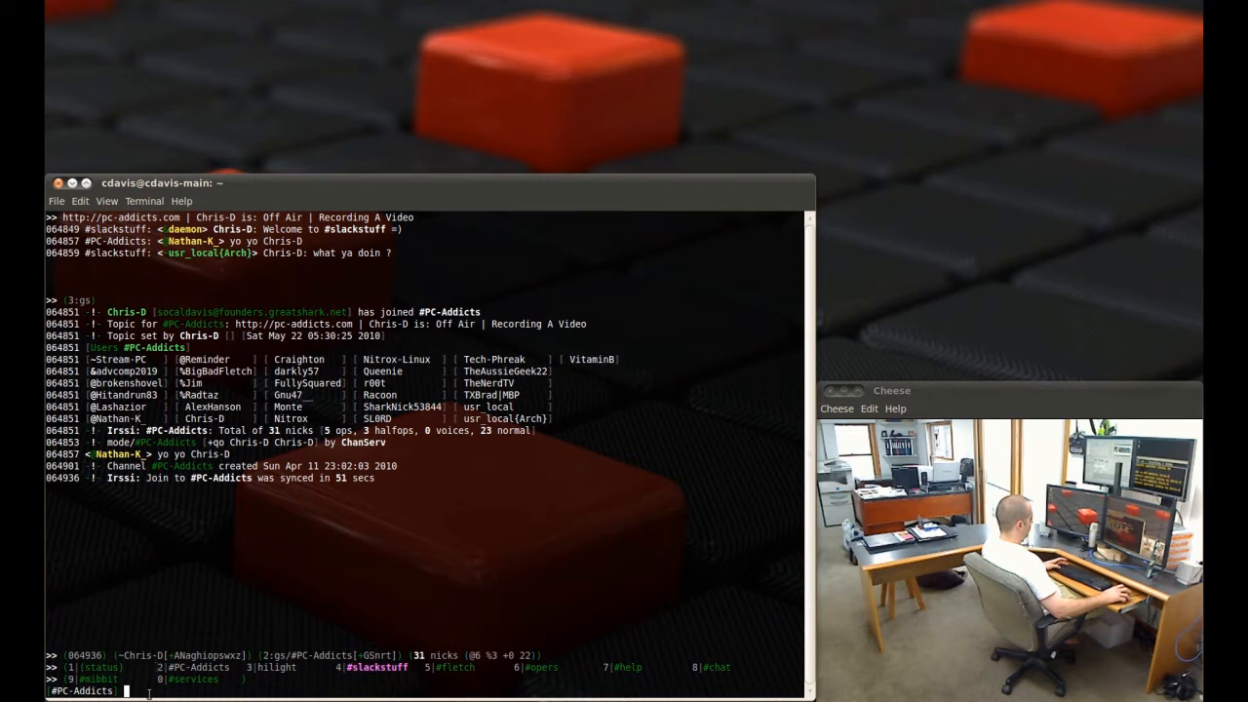
type("yo yo yo Nathan-K")
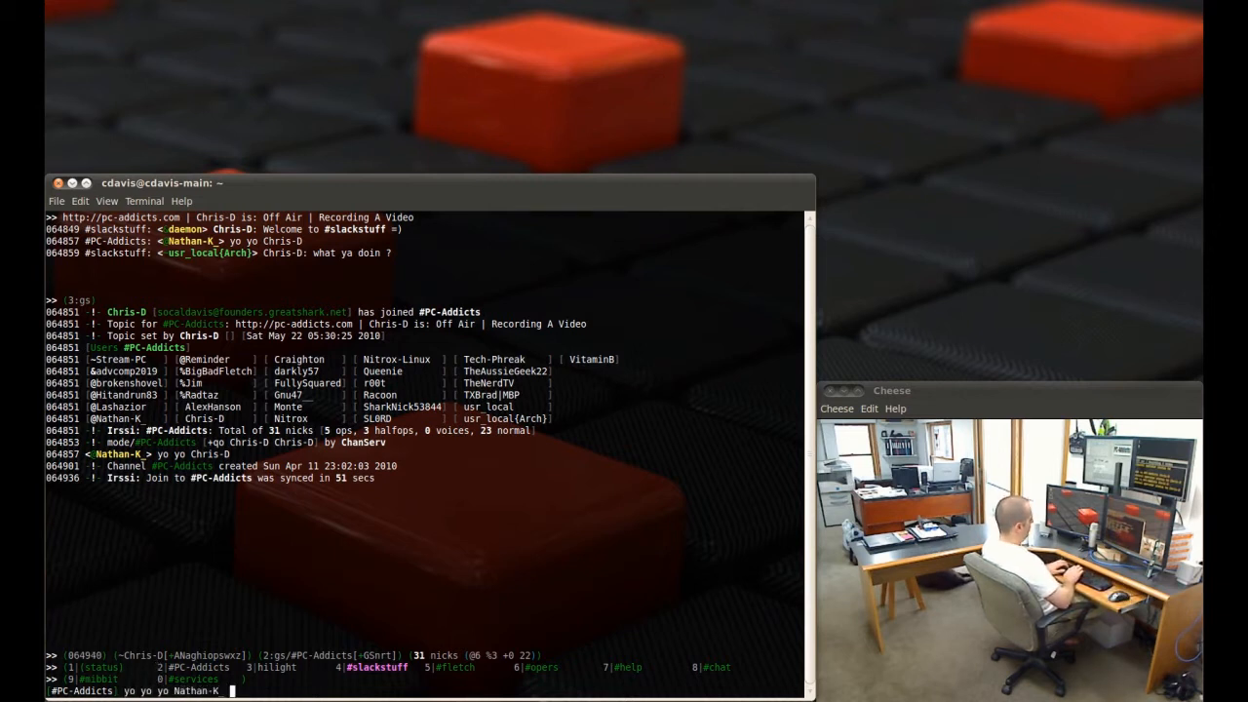
type("recording a  vid.")
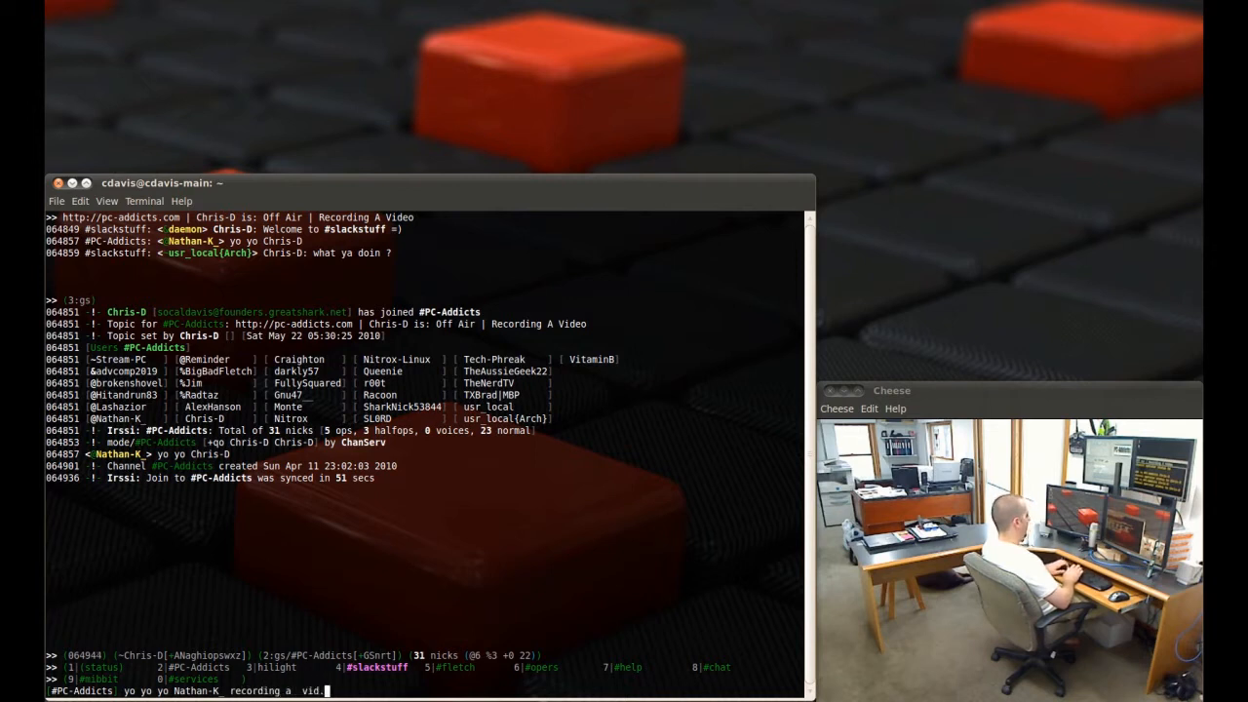
key("Return")
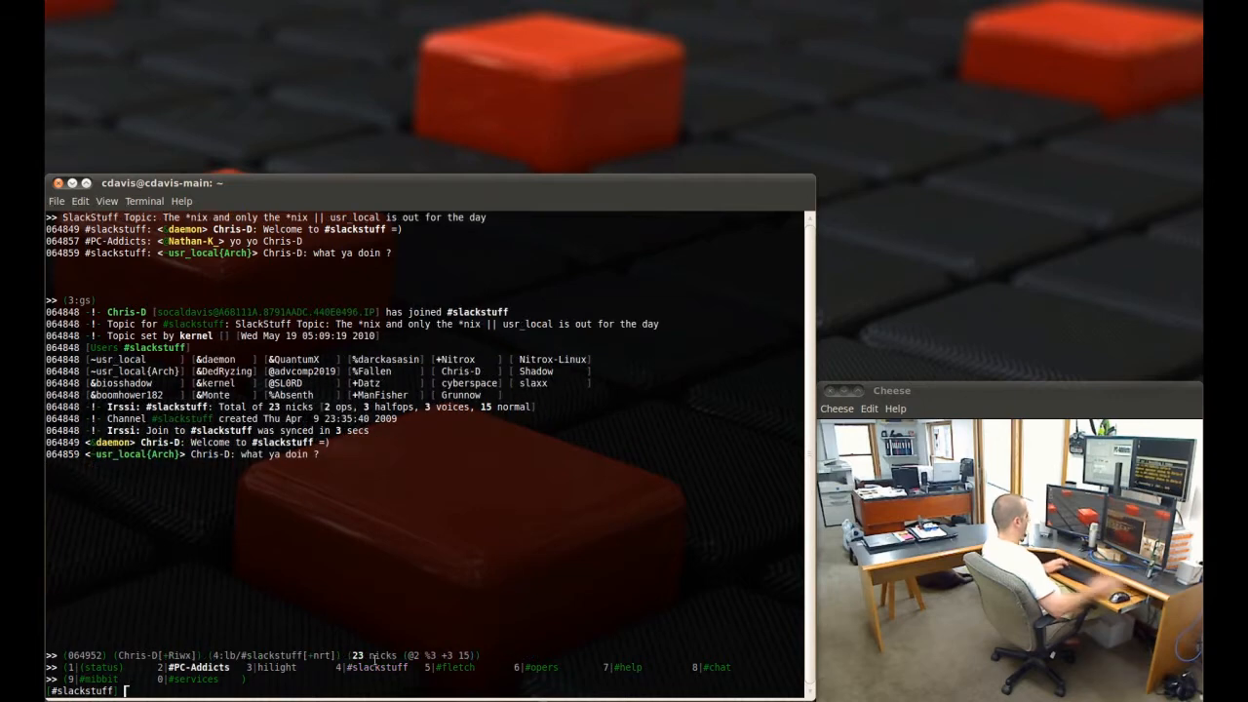
Send 'recording a vid man... say hello' to the #slackstuff channel
type("recording")
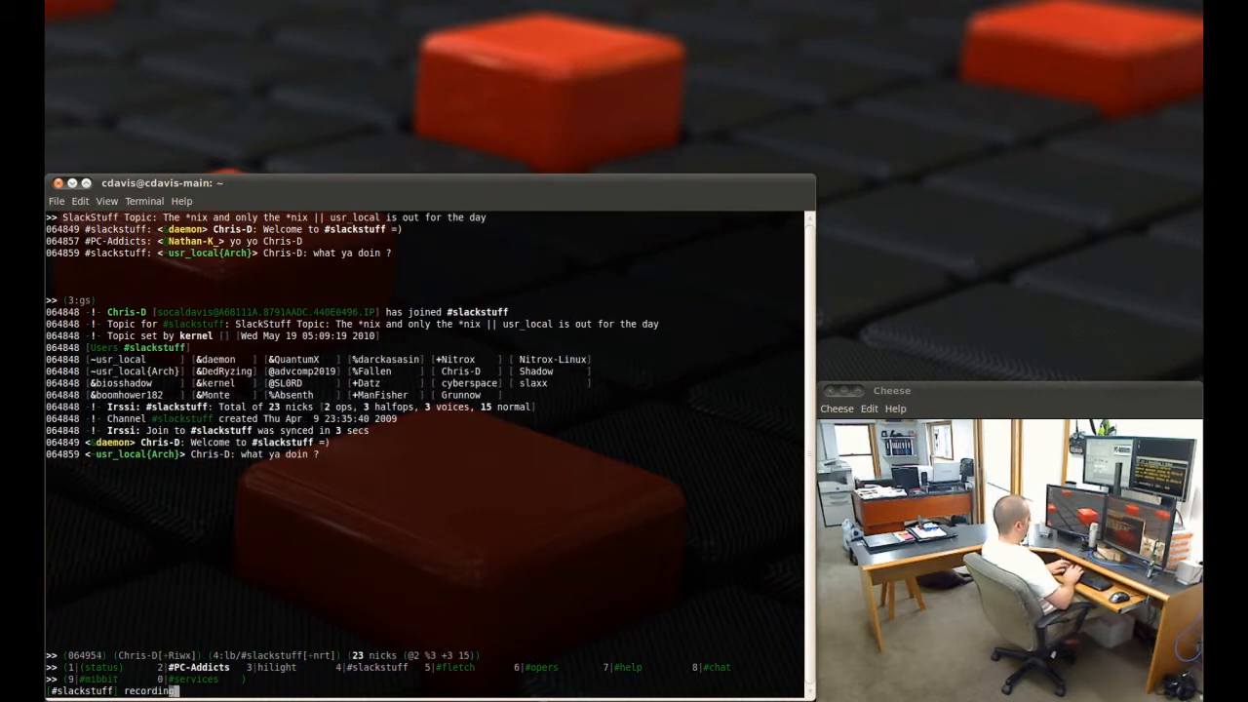
type("a vid man.")
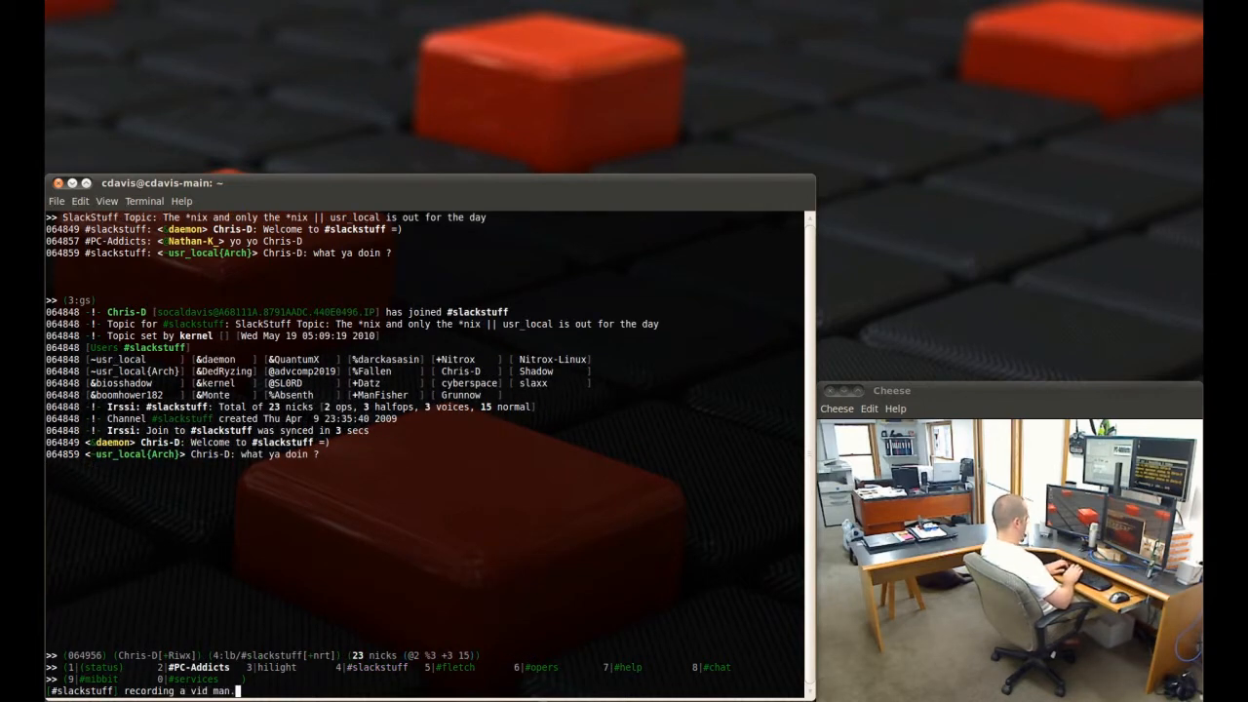
type("... say hello")
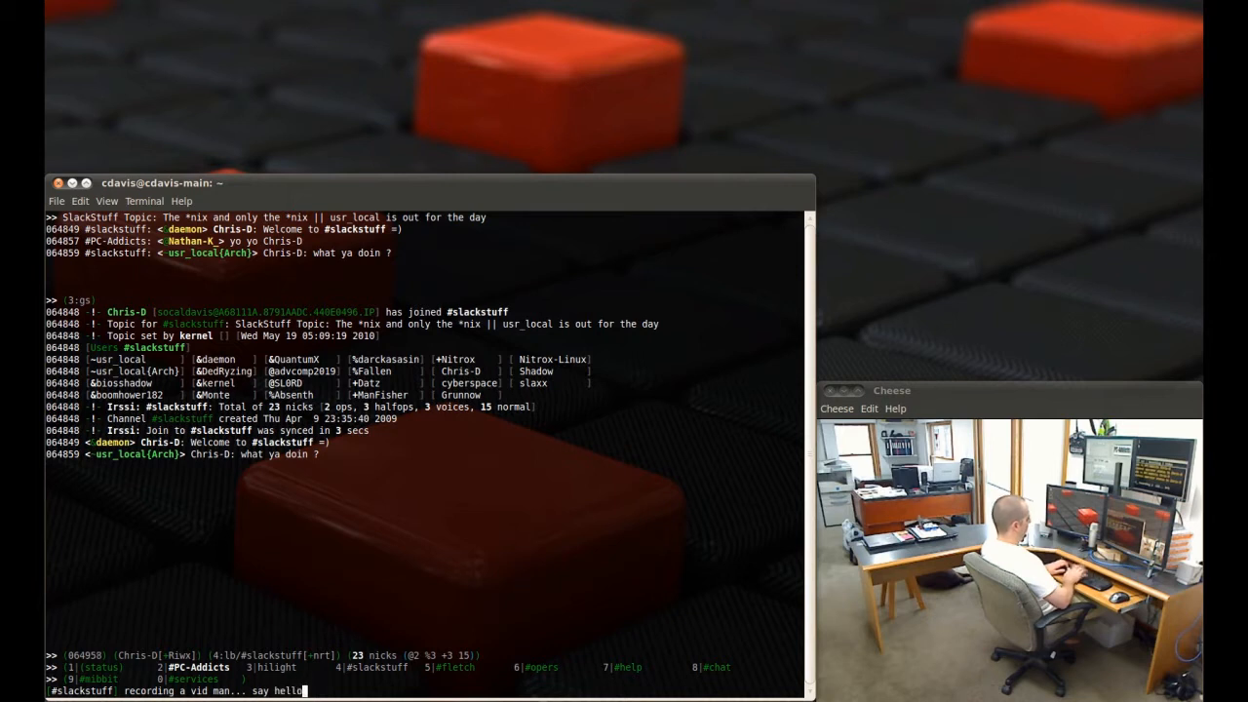
key("Return")
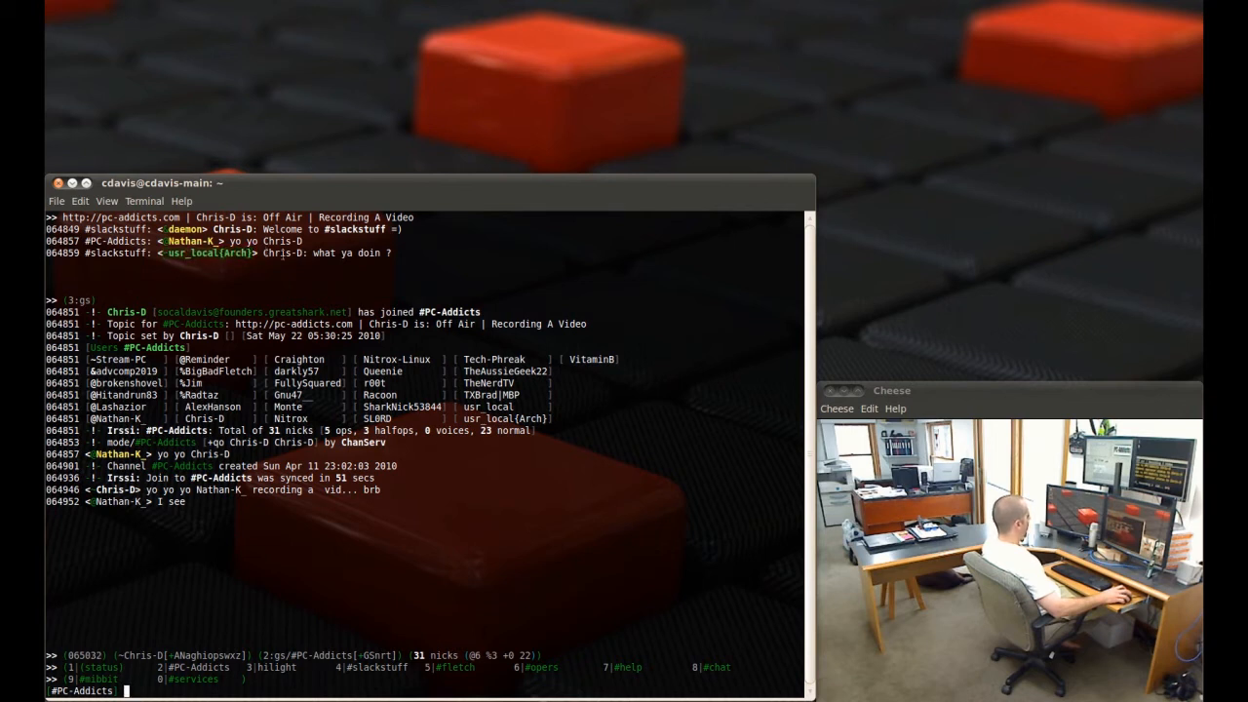
double_click(283, 253)
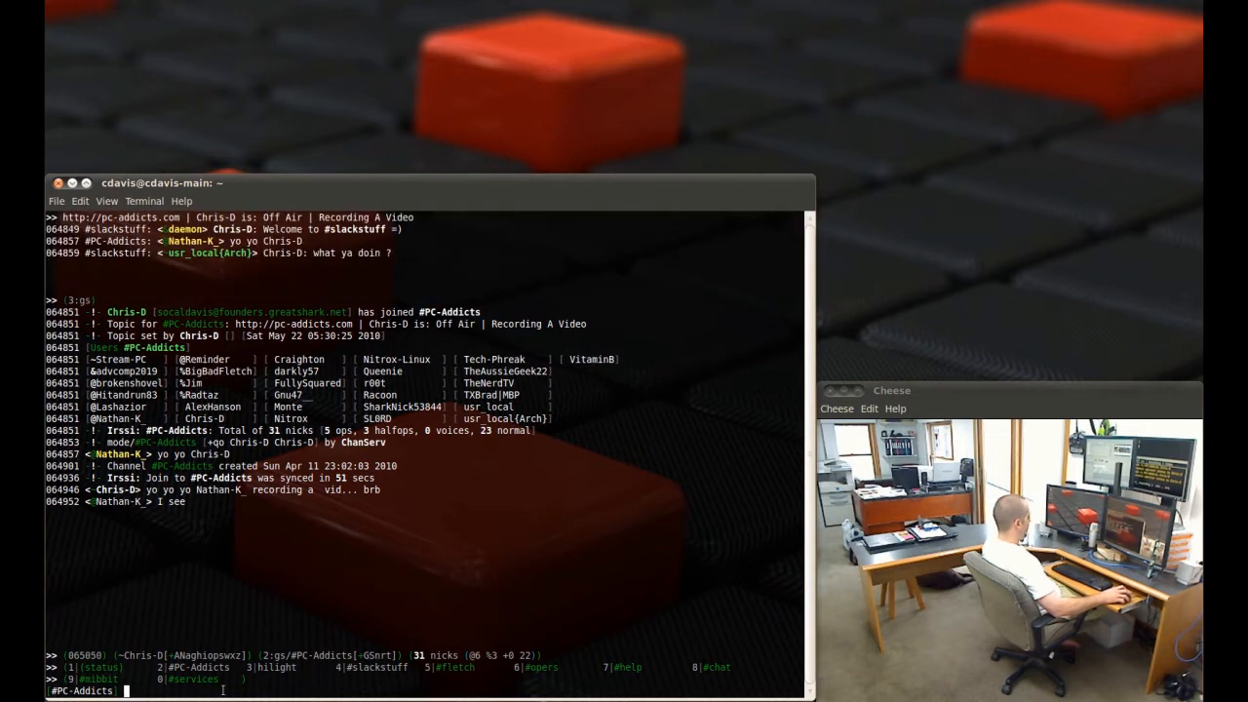
left_click(277, 667)
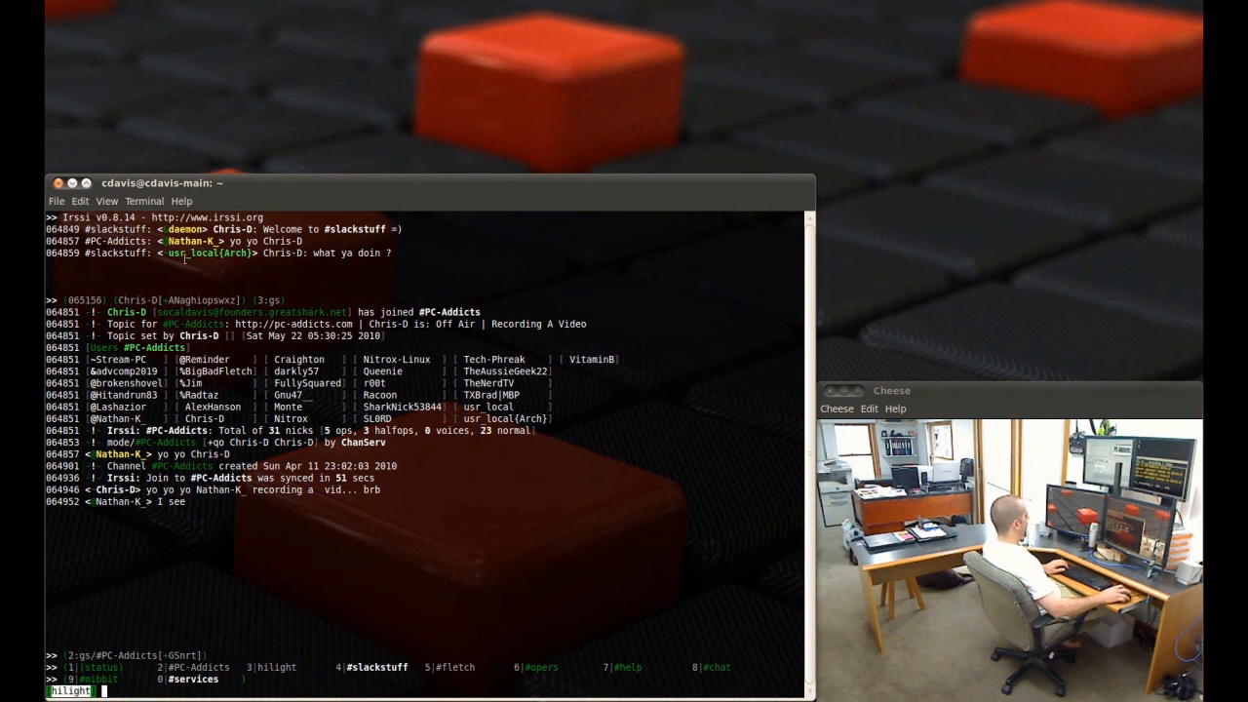
Start a slash command on the hilight window's input line
type("/")
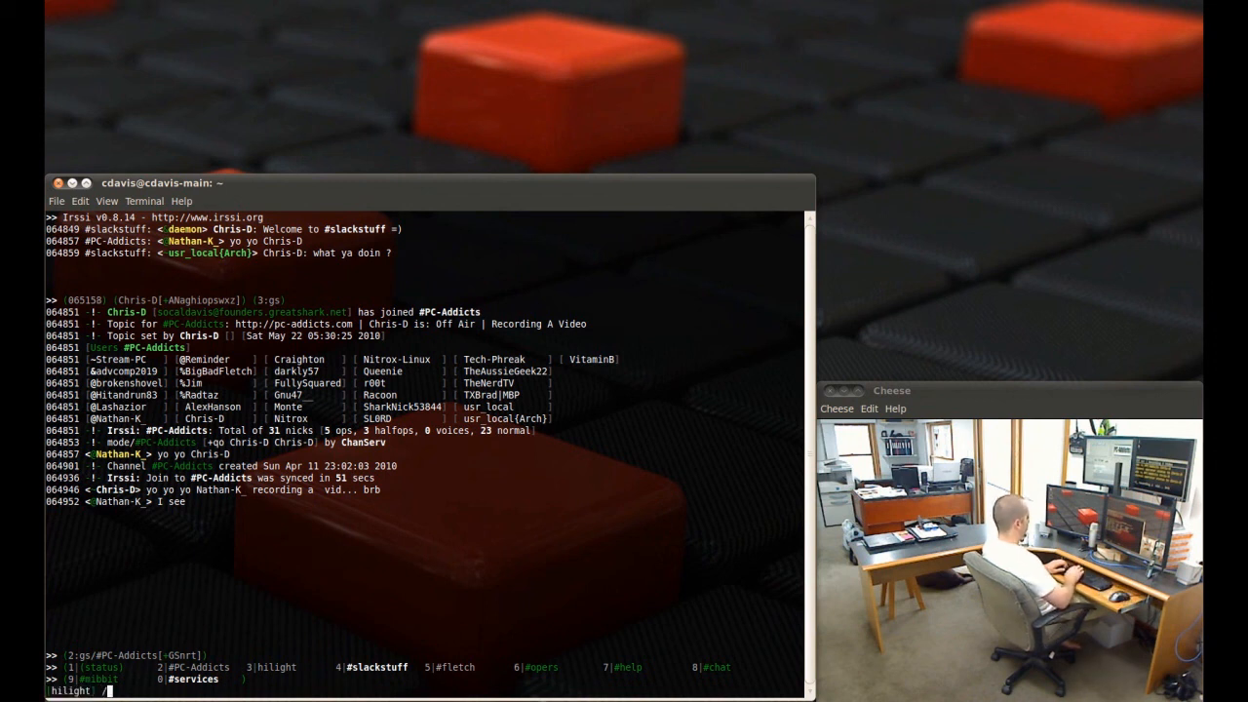